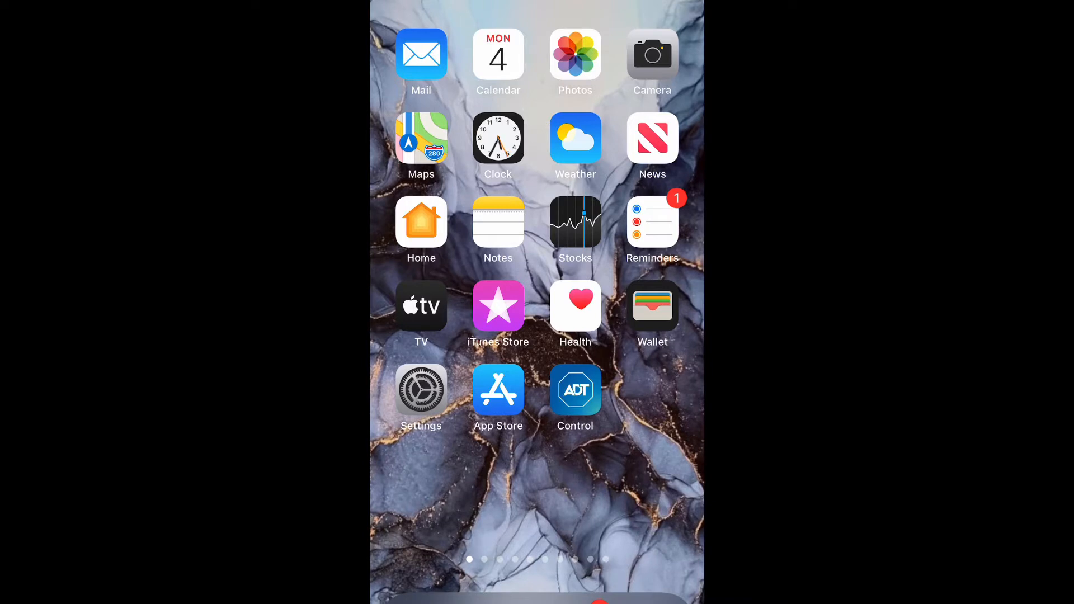
Go from the home screen into Settings and reach the Accessibility page.
{"action": "left_click", "coordinate": [420, 390]}
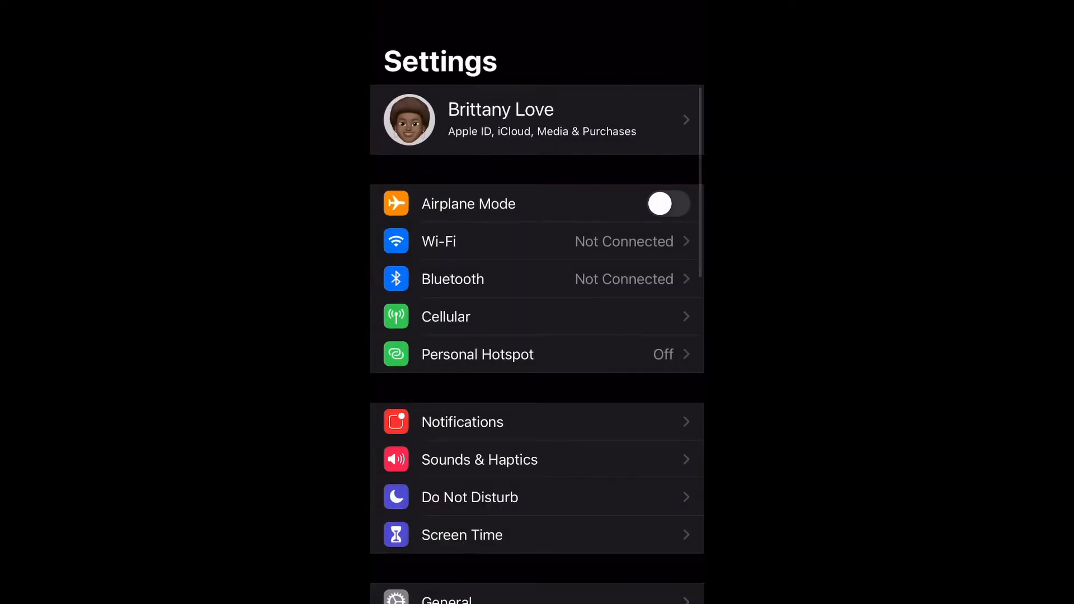
{"action": "scroll", "scroll_direction": "down", "scroll_amount": 3}
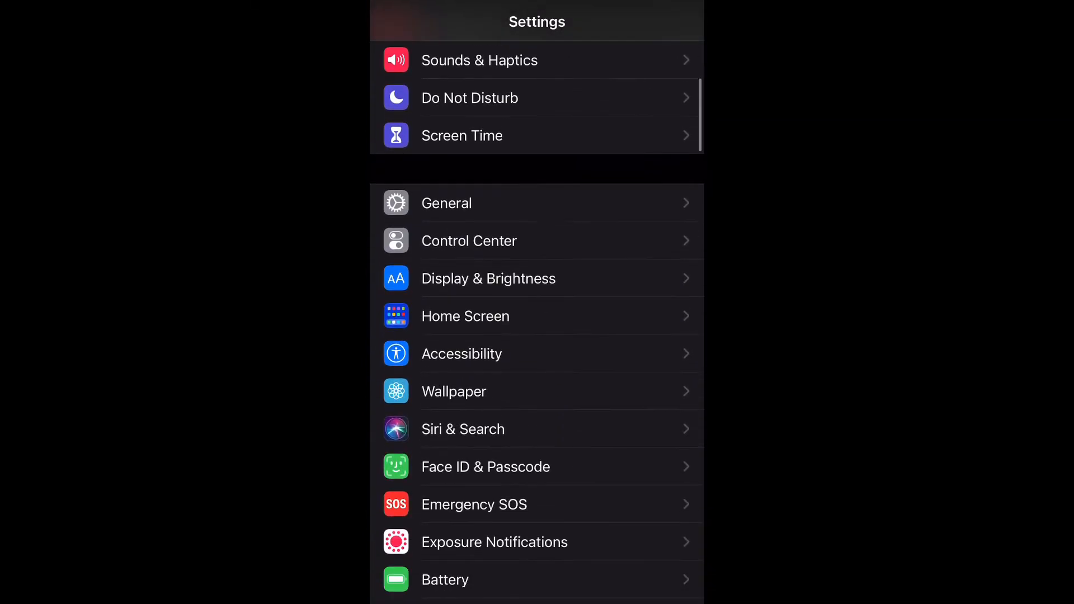
{"action": "left_click", "coordinate": [462, 353]}
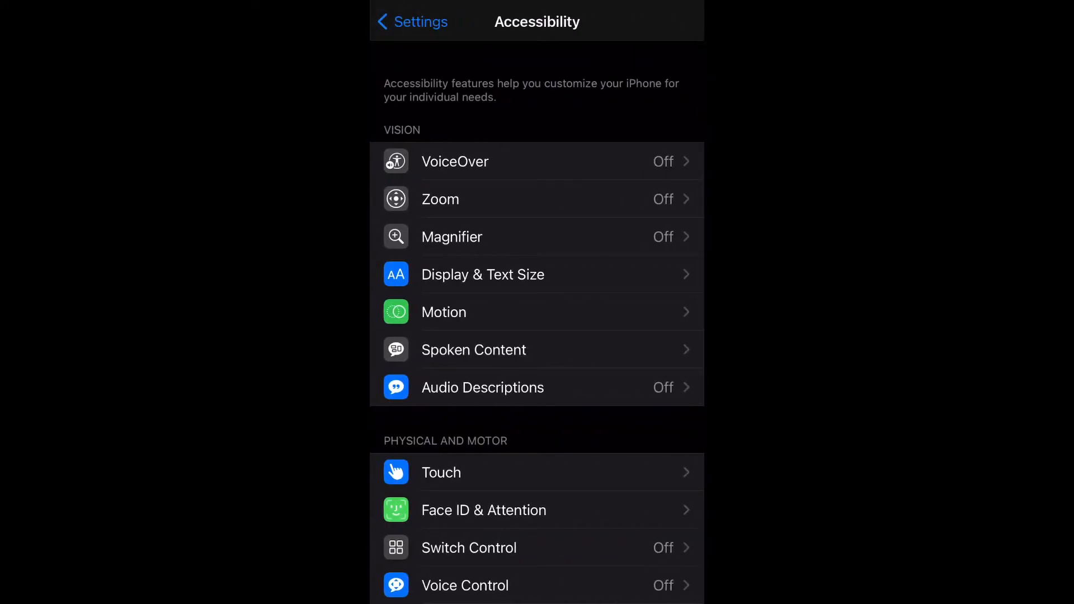
In Spoken Content, switch on the Speak Selection and Speak Screen toggles.
{"action": "left_click", "coordinate": [472, 349]}
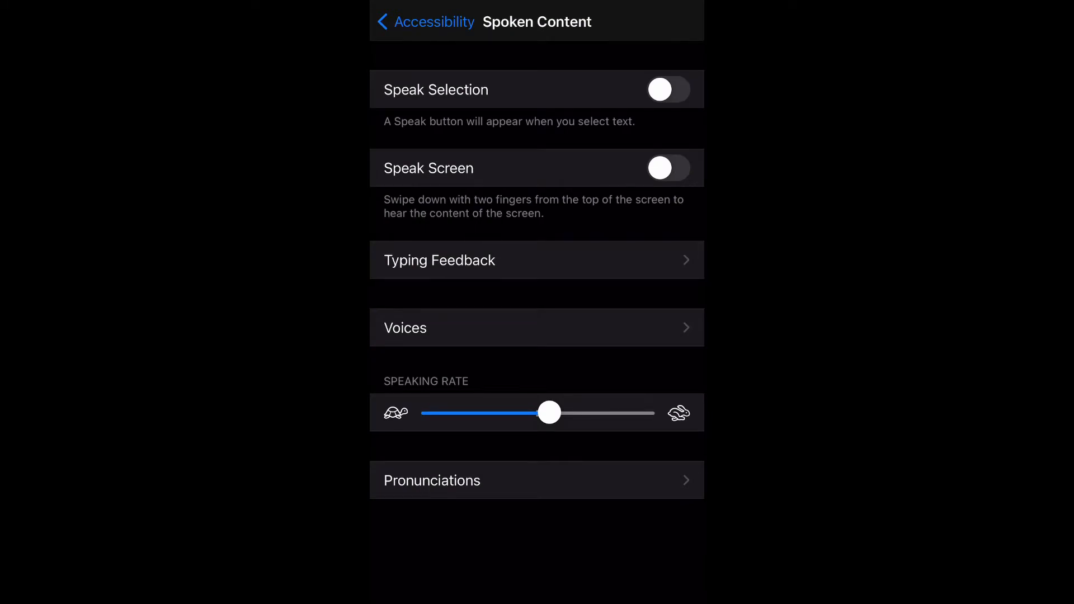
{"action": "left_click", "coordinate": [668, 90]}
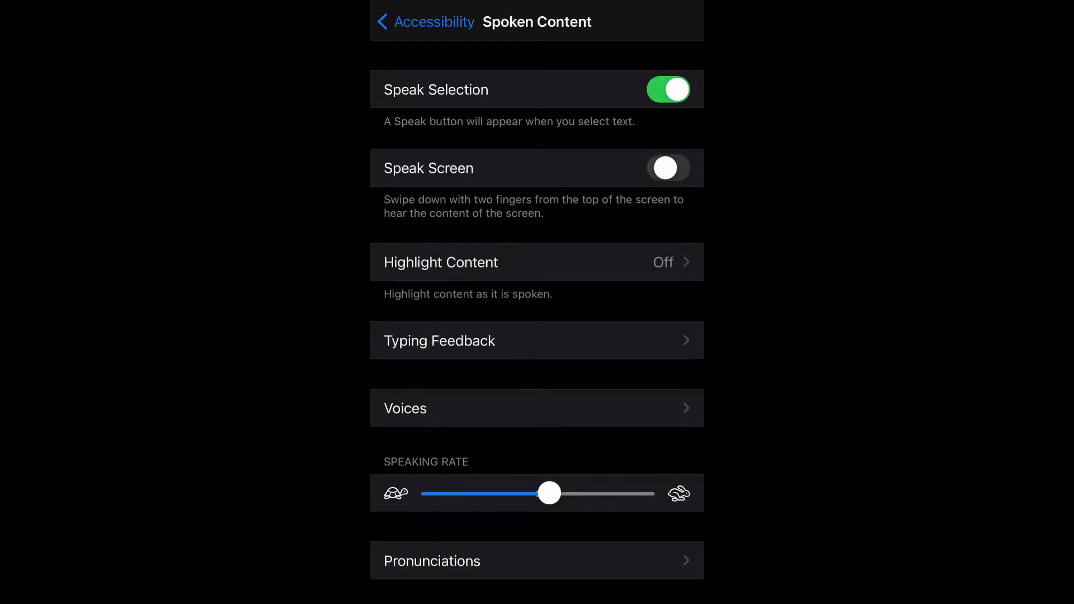
{"action": "left_click", "coordinate": [667, 167]}
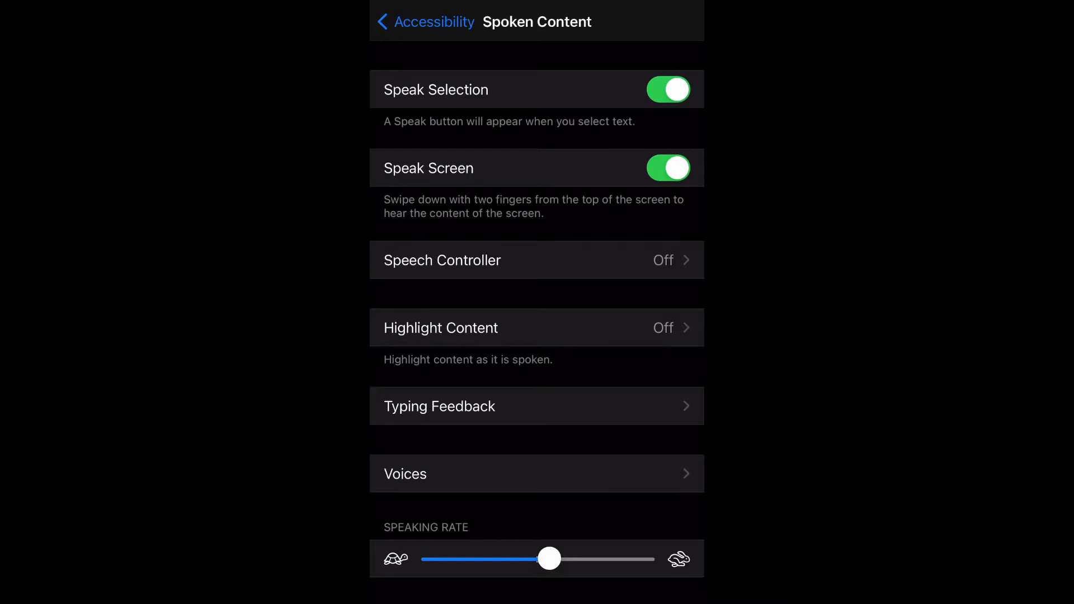
Try the Speaking Rate slider slower and faster, leaving it back at its midpoint.
{"action": "left_click_drag", "start_coordinate": [548, 560], "coordinate": [486, 559]}
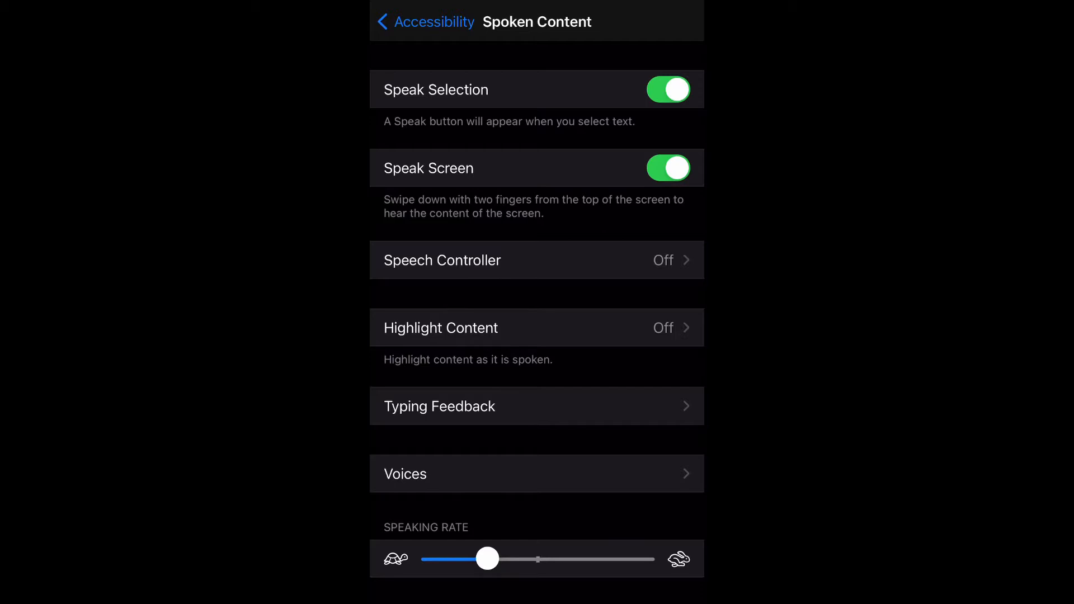
{"action": "left_click_drag", "start_coordinate": [487, 560], "coordinate": [581, 560]}
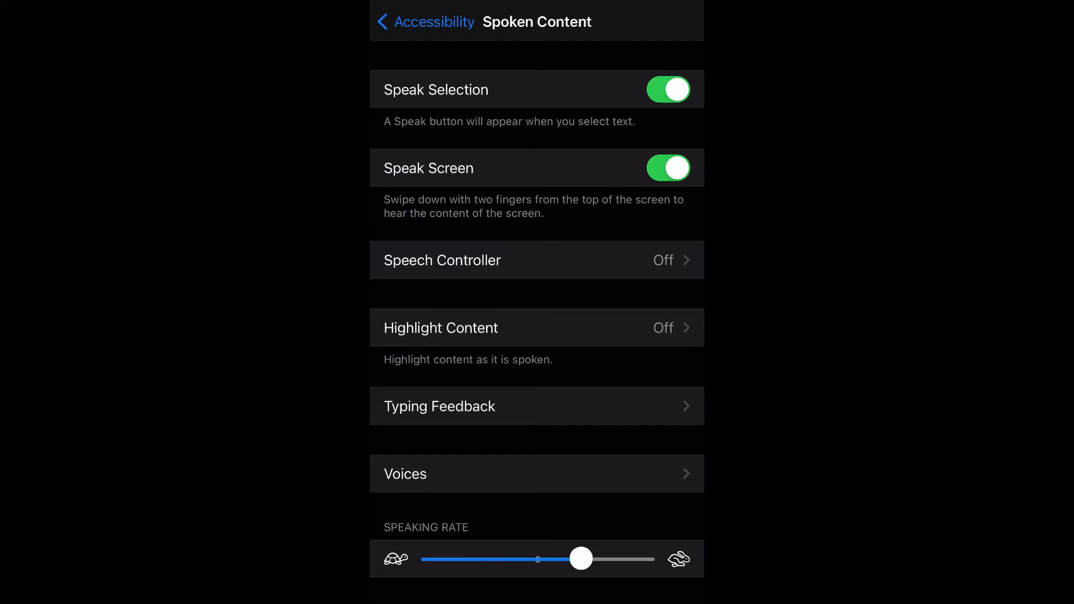
{"action": "left_click_drag", "start_coordinate": [581, 559], "coordinate": [577, 559]}
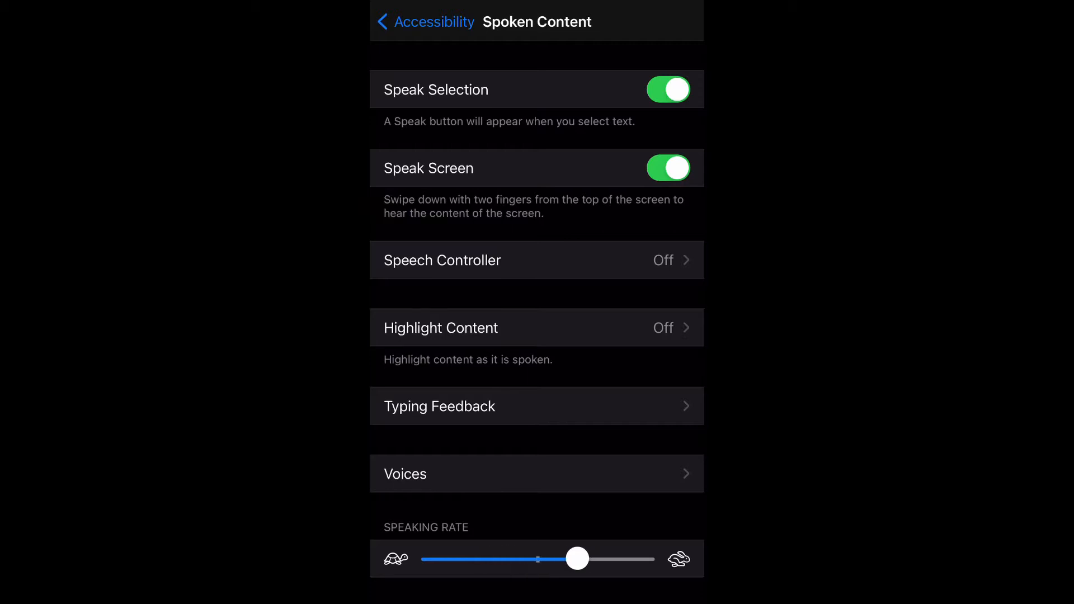
{"action": "left_click_drag", "start_coordinate": [577, 559], "coordinate": [539, 559]}
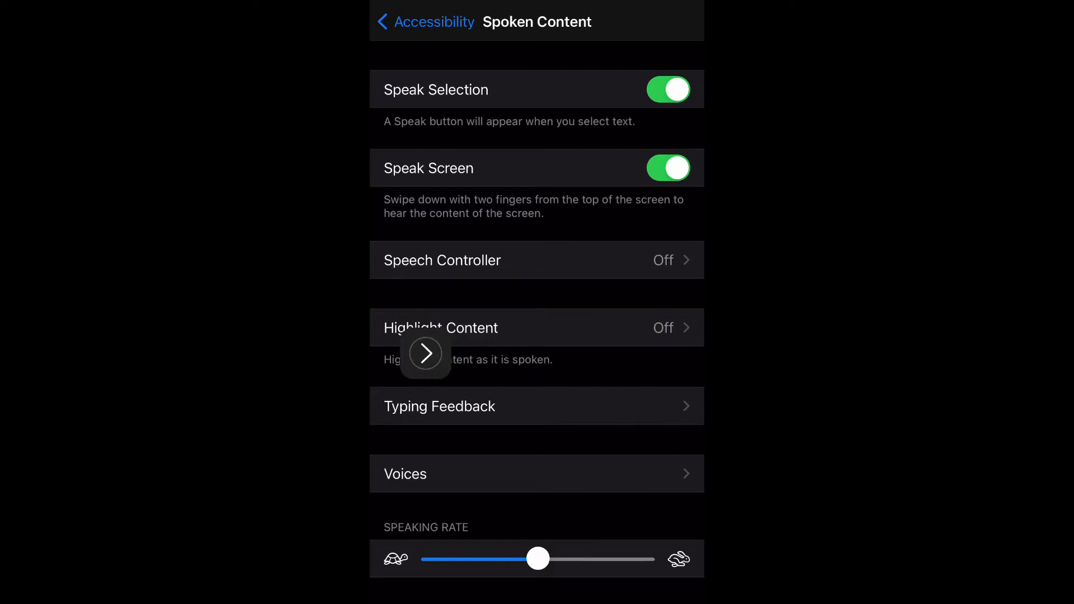
Pause the spoken screen reading from the speech controller bubble.
{"action": "left_click", "coordinate": [425, 353]}
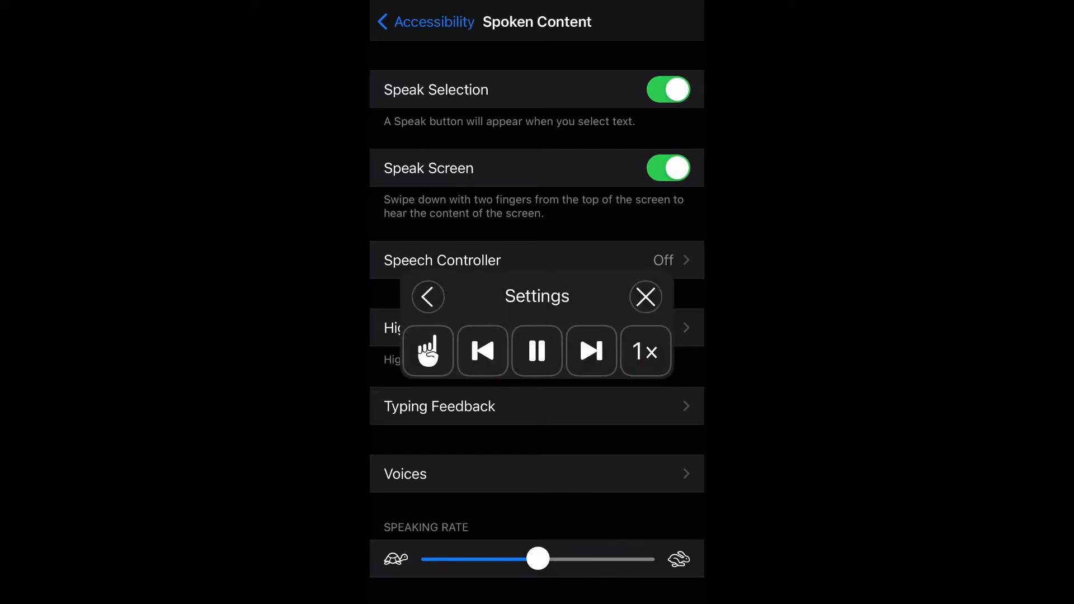
{"action": "left_click", "coordinate": [536, 351]}
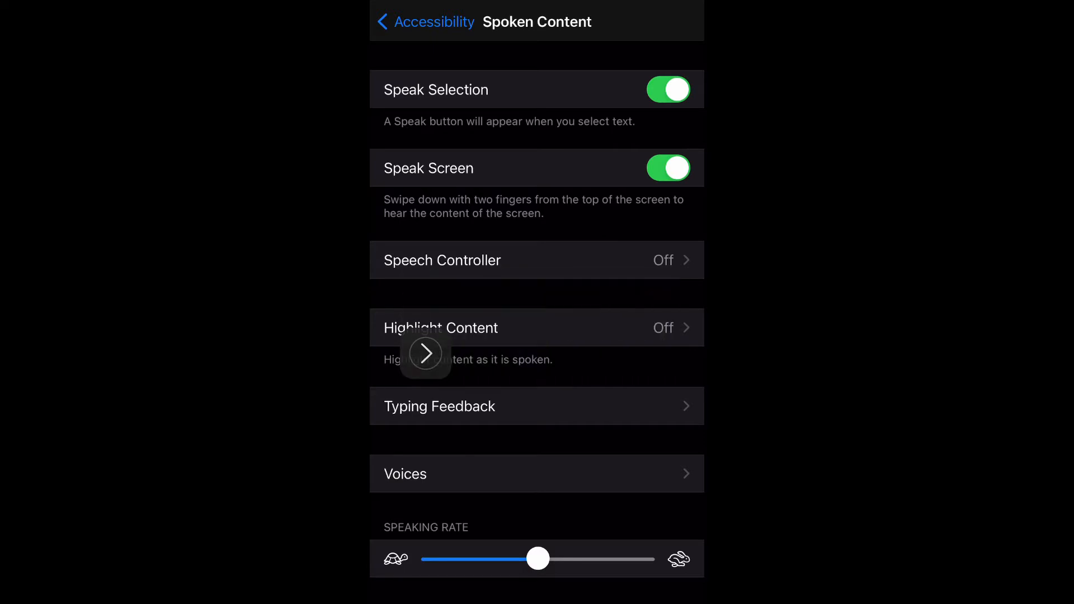
{"action": "left_click", "coordinate": [425, 355]}
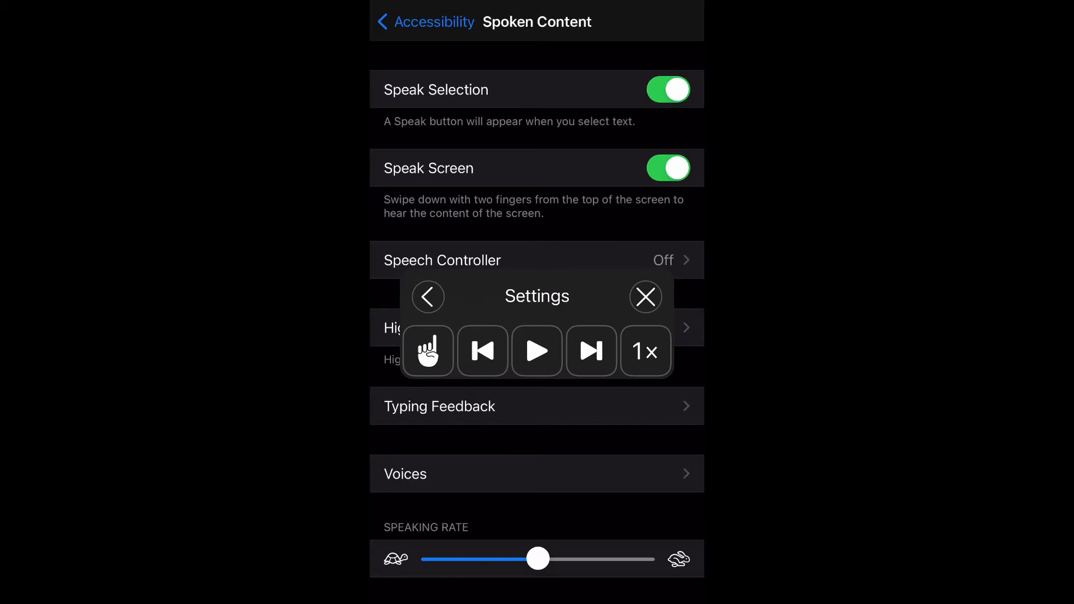
Leave Settings for Safari and land on its Favorites start page.
{"action": "left_click", "coordinate": [645, 295]}
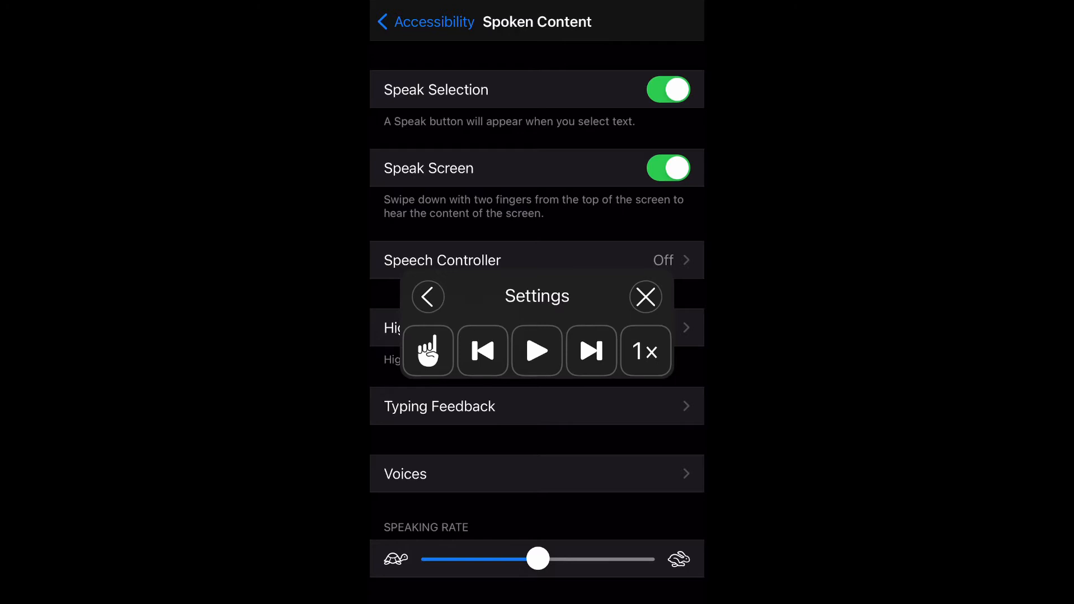
{"action": "left_click", "coordinate": [644, 295]}
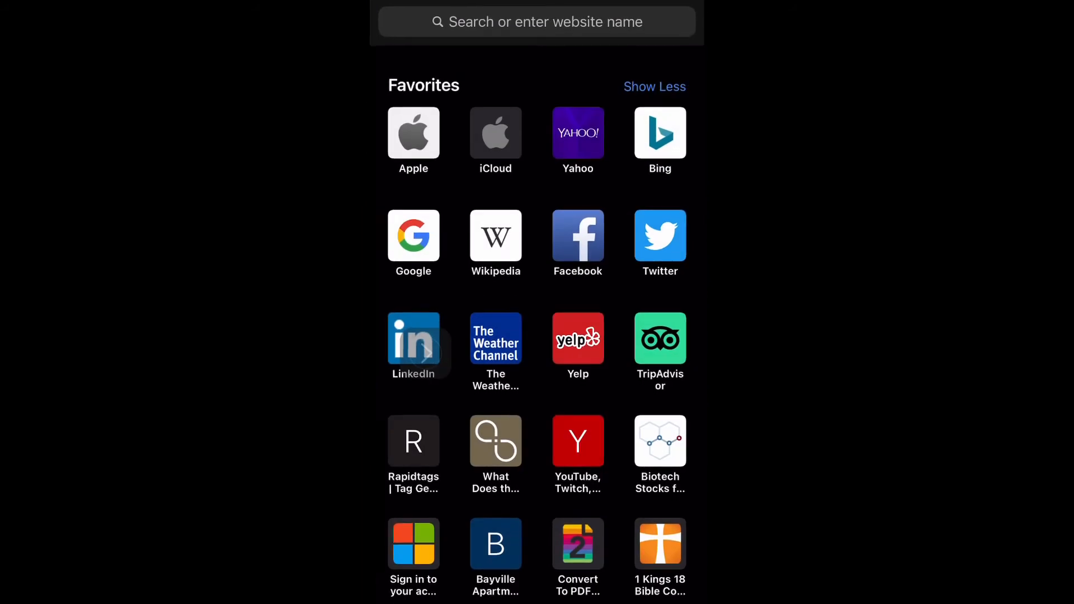
From the Wikipedia favorite, search 'Joe b' and load the Joe Biden article.
{"action": "left_click", "coordinate": [495, 243]}
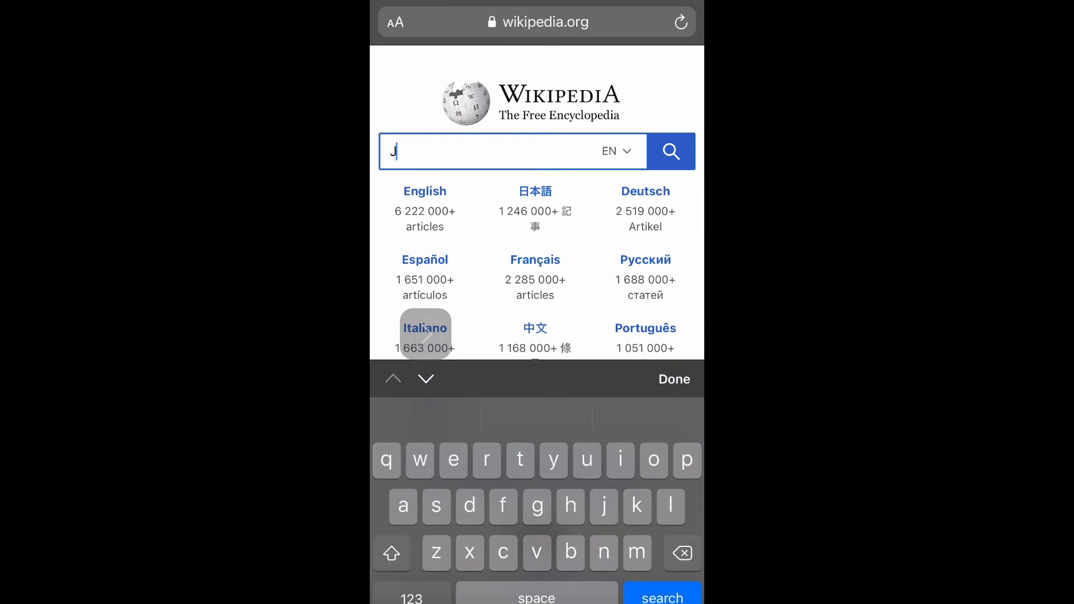
{"action": "type", "text": "Joe b"}
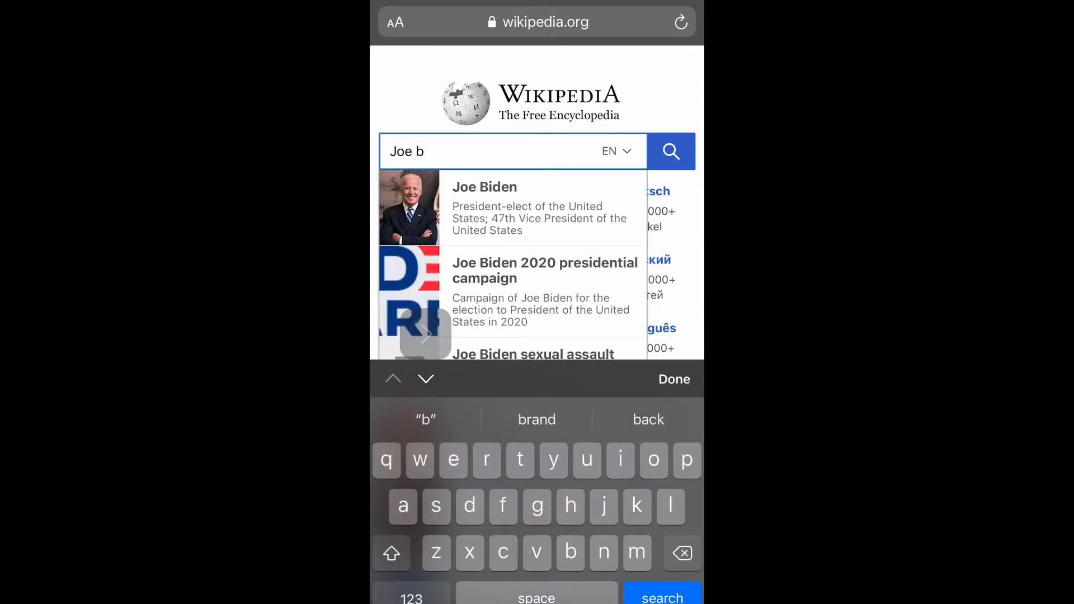
{"action": "left_click", "coordinate": [484, 186]}
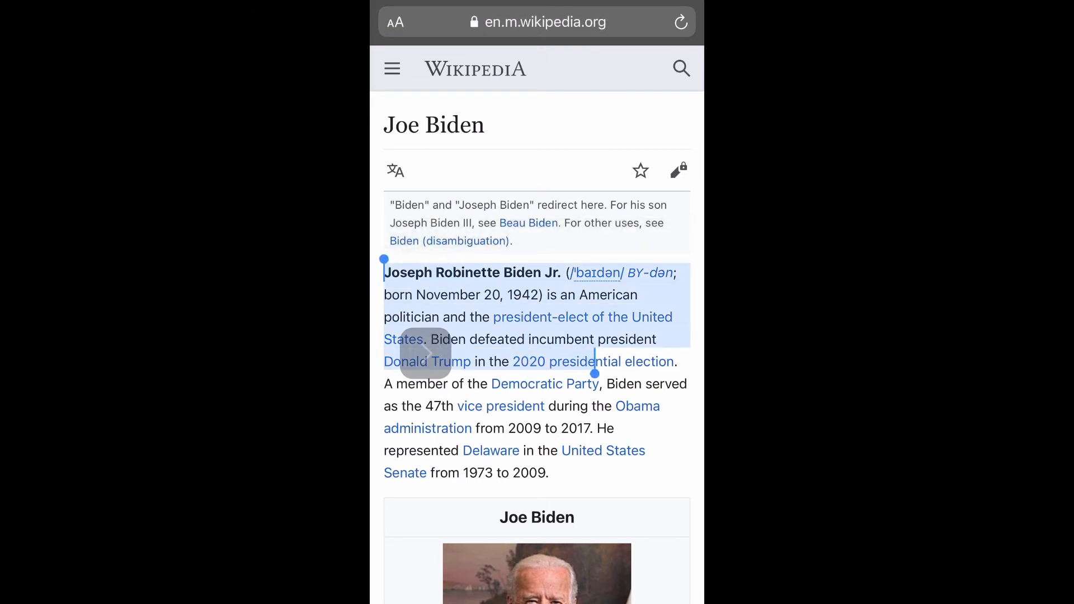
Select the whole opening paragraph, have Speak read it aloud, then pause the reading.
{"action": "left_click_drag", "start_coordinate": [594, 362], "coordinate": [678, 370]}
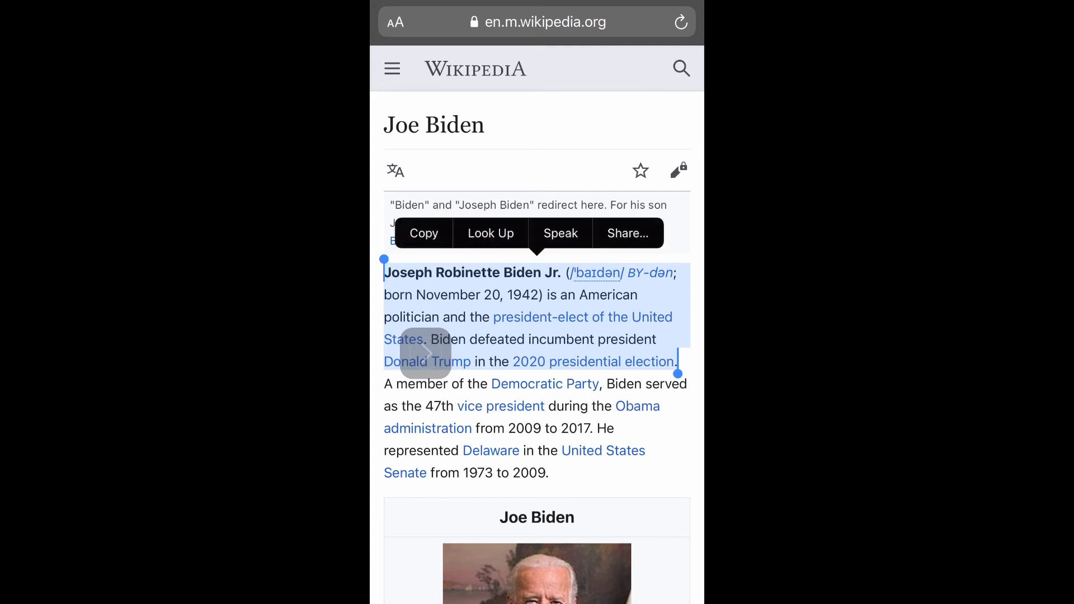
{"action": "left_click", "coordinate": [559, 233]}
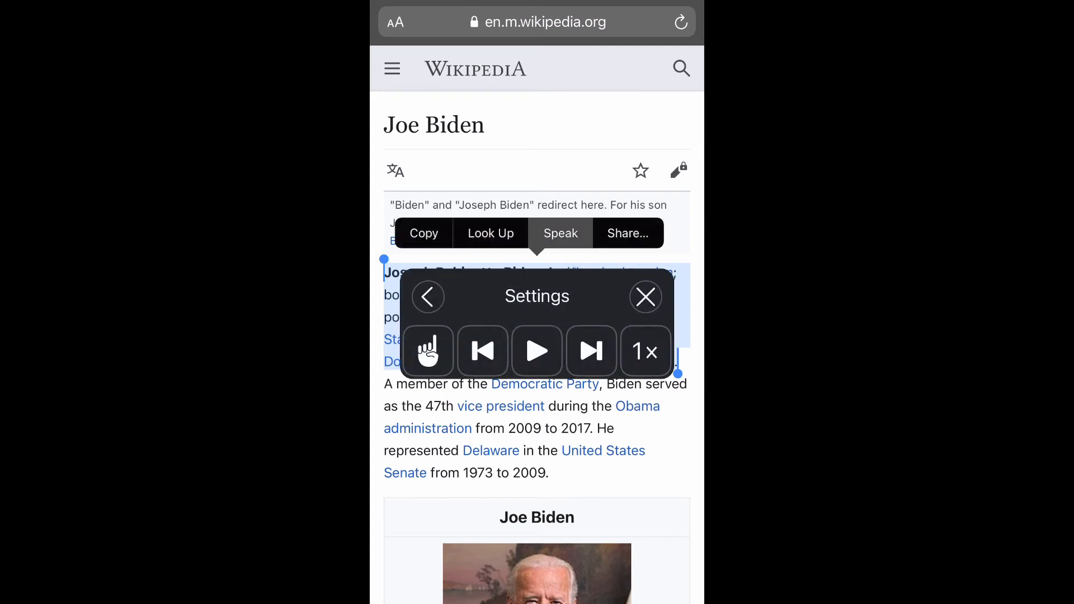
{"action": "left_click", "coordinate": [560, 233]}
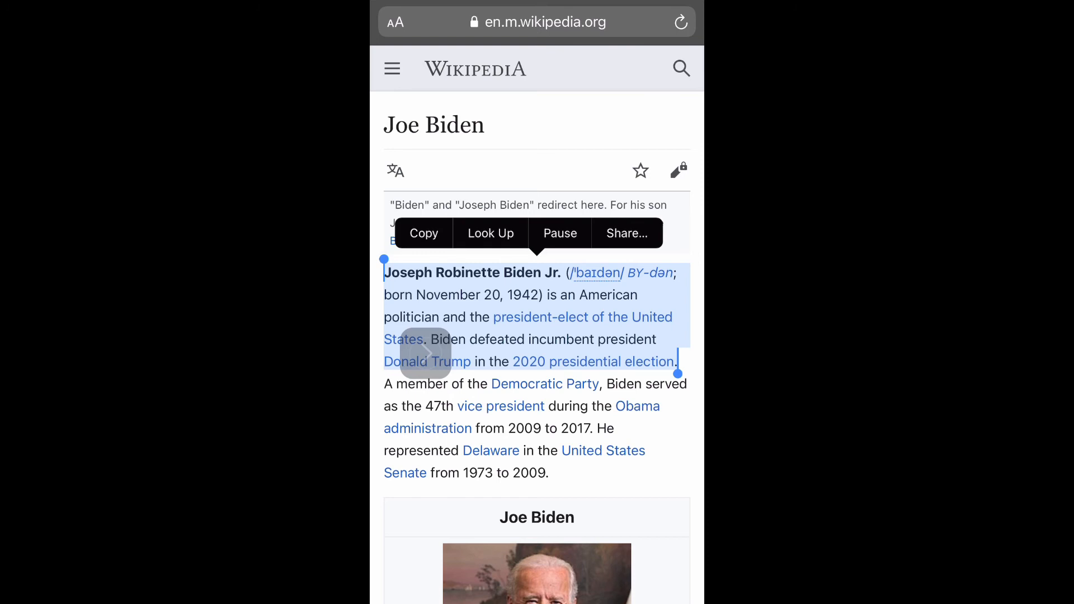
{"action": "left_click", "coordinate": [559, 233]}
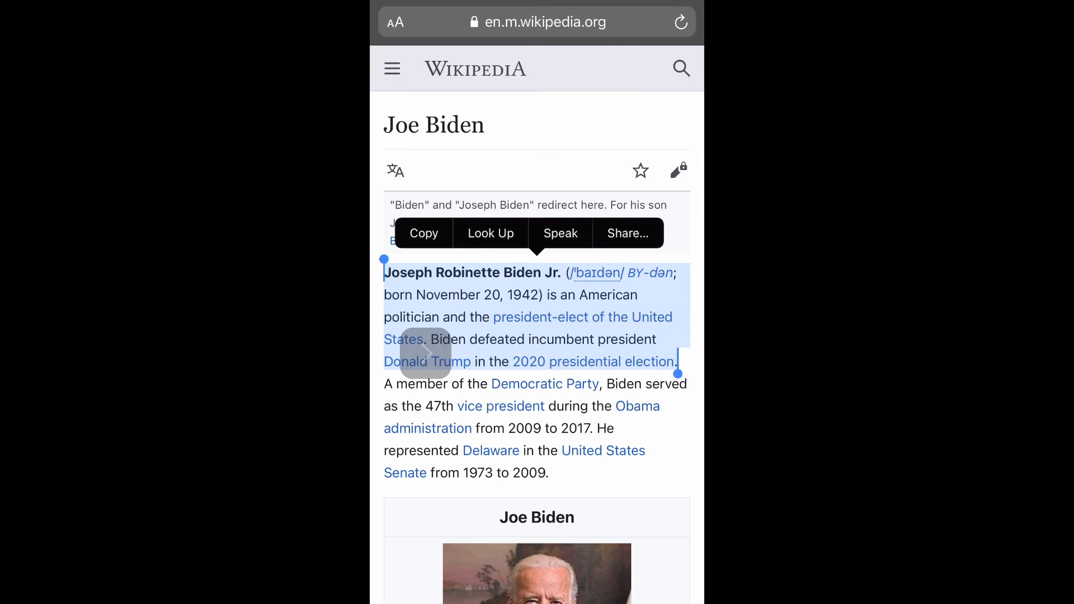